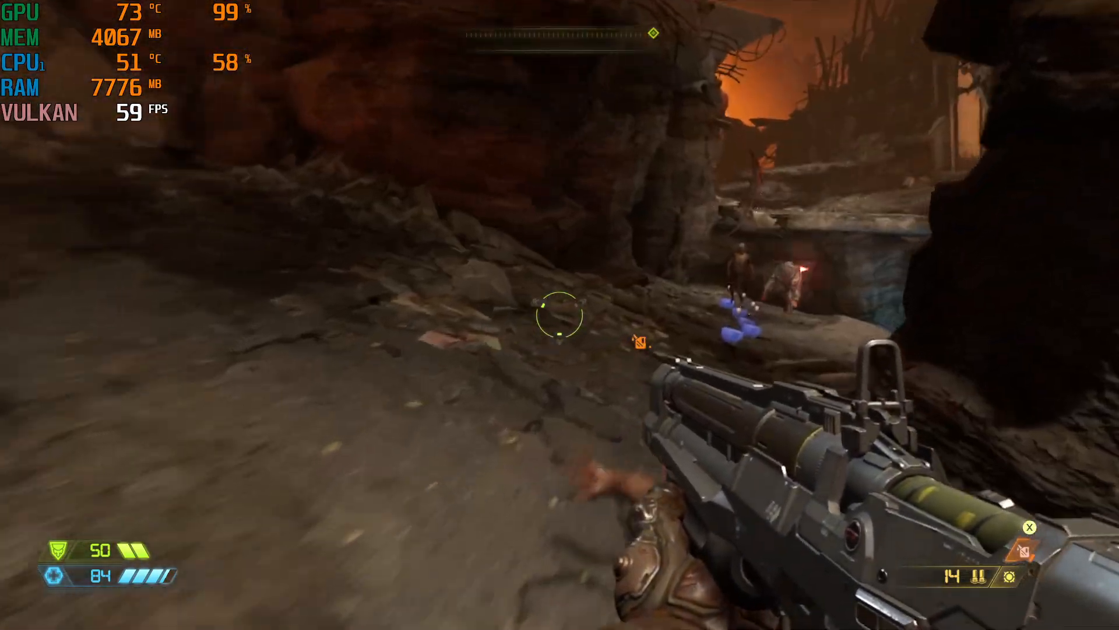
Fire the rocket launcher at the demons across the canyon and the one nearby on the left
left_click(556, 315)
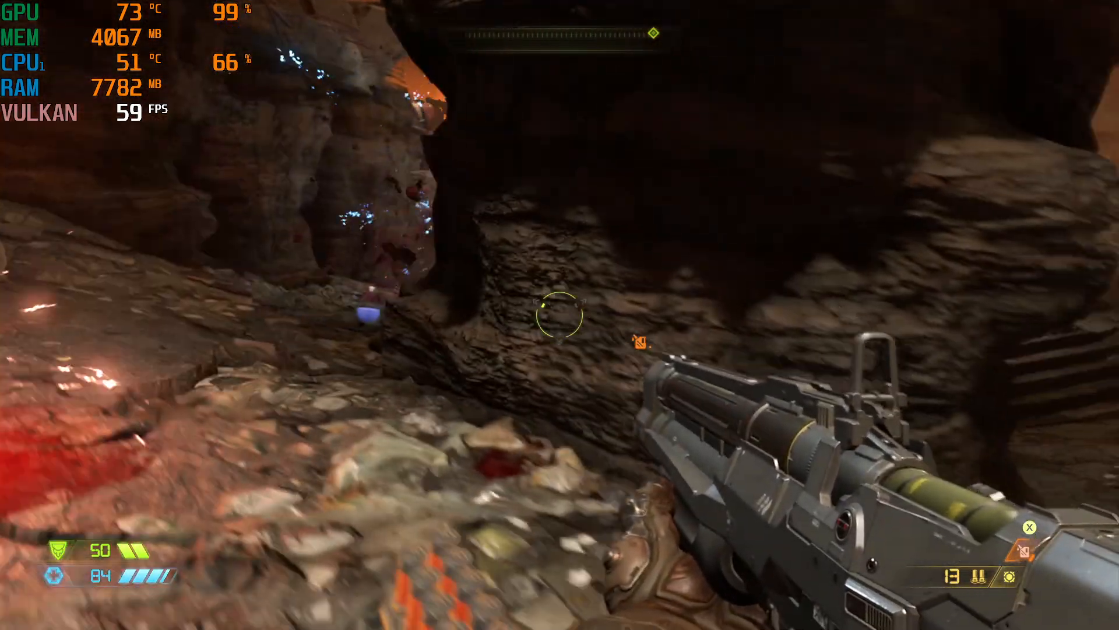
mouse_move(557, 312)
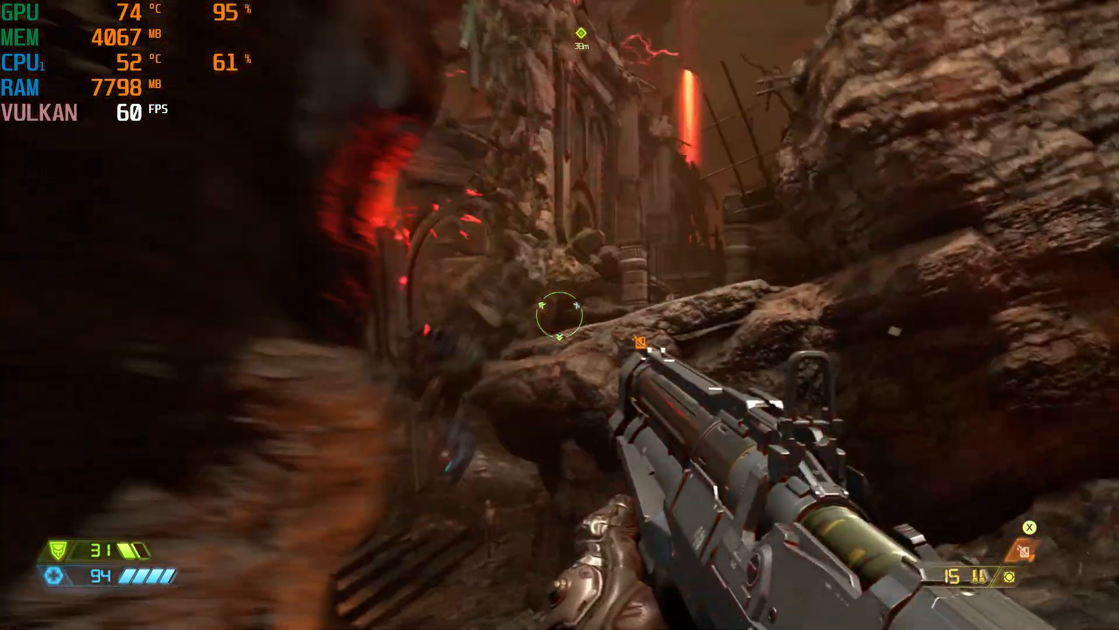
left_click(559, 315)
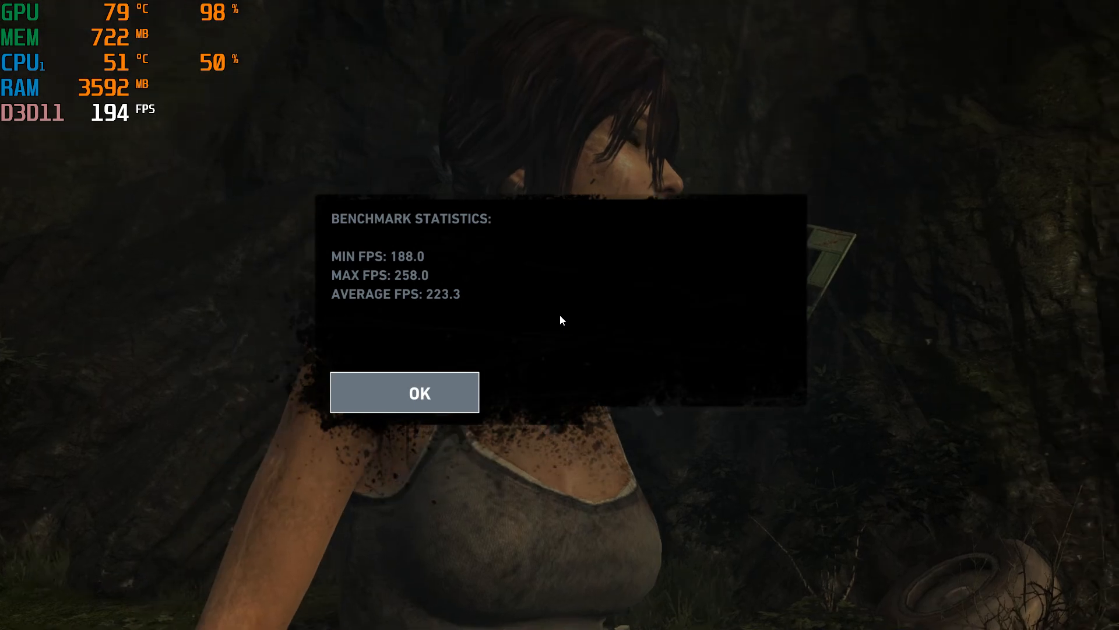
Dismiss the Benchmark Statistics box reporting 188 min, 258 max and 223.3 average FPS
left_click(419, 392)
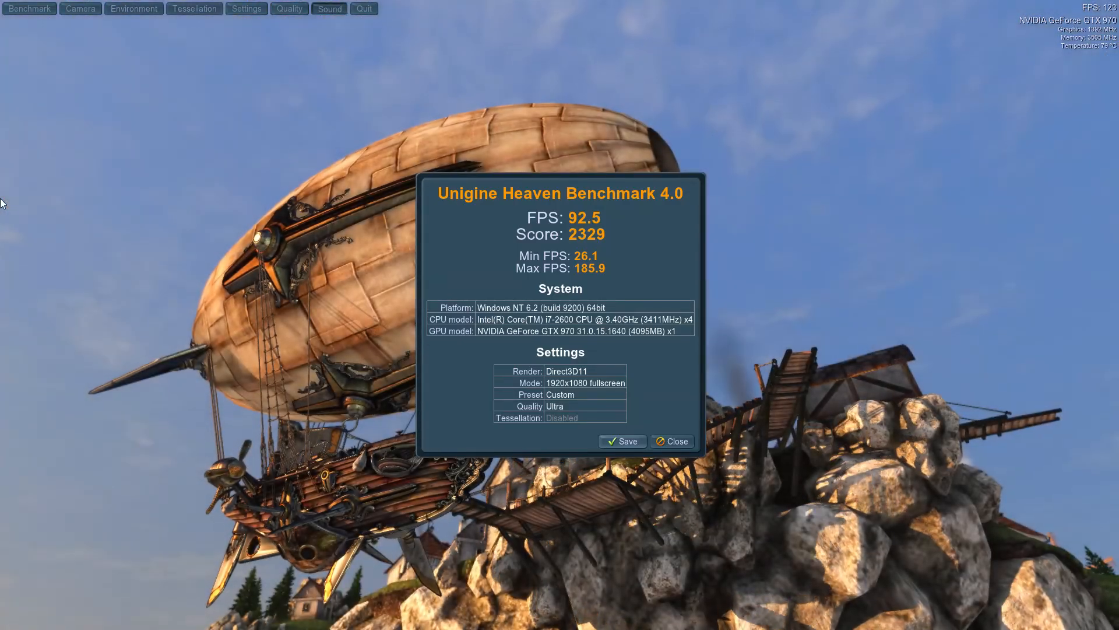
mouse_move(1055, 69)
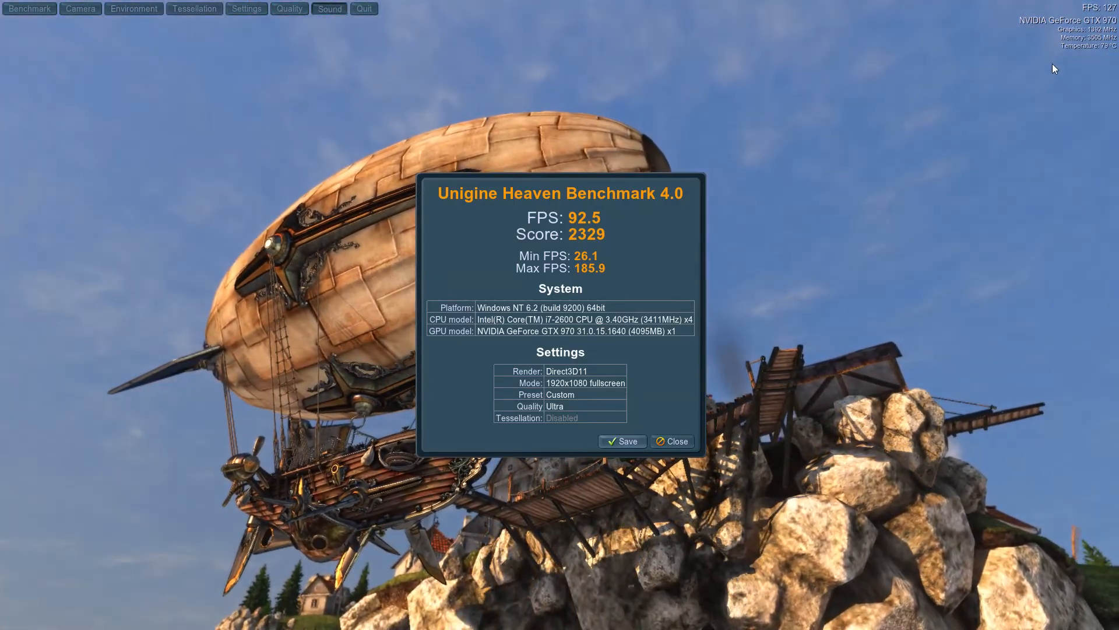